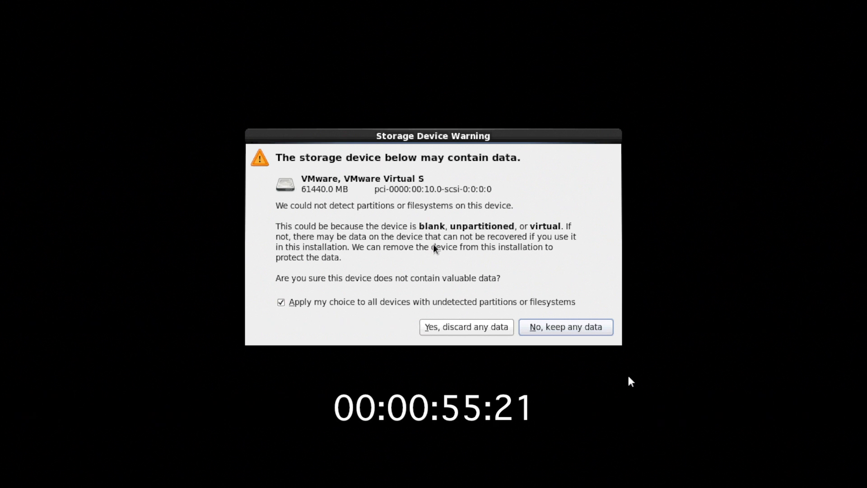
Discard disk data, keep English and U.S. English, and enter hostname nc1.vlab.local.
left_click(466, 326)
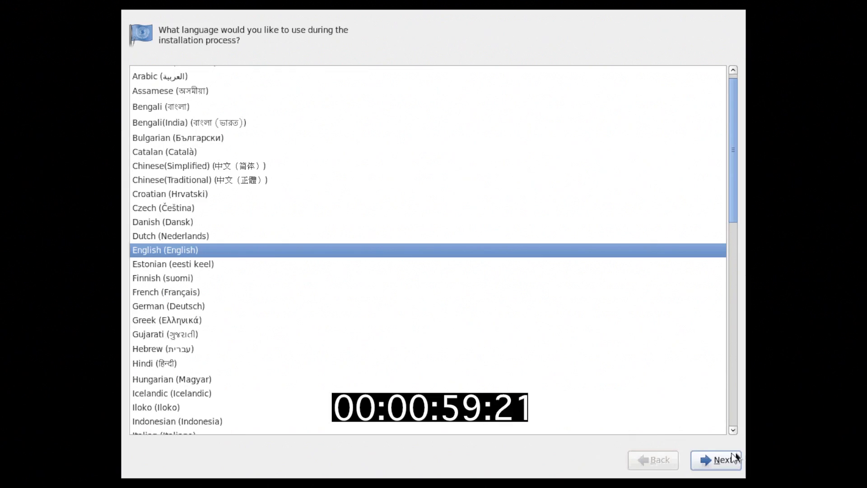
left_click(722, 459)
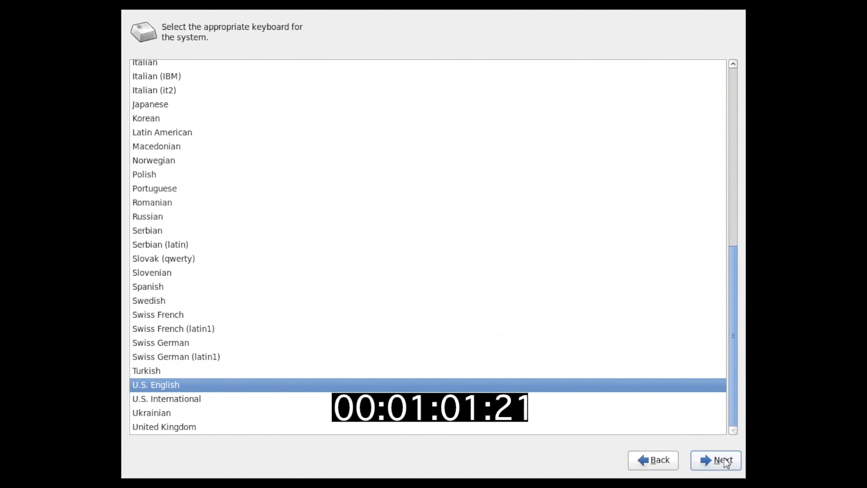
left_click(715, 460)
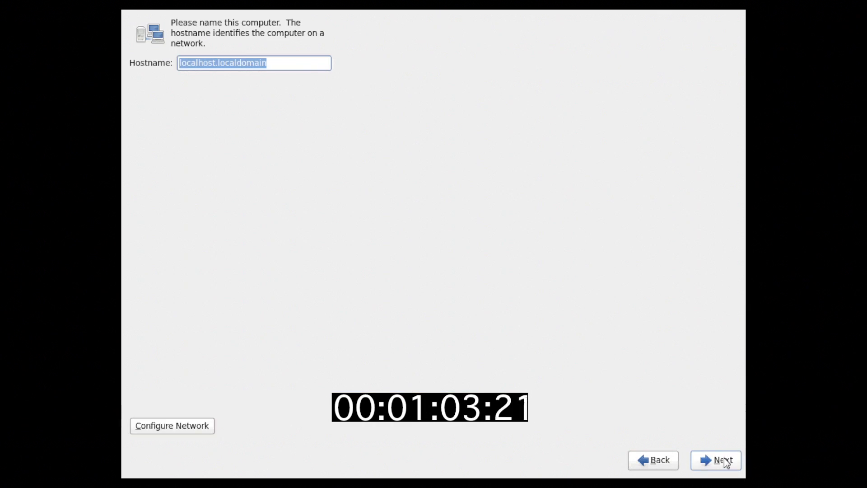
type("nc1.vlab.local")
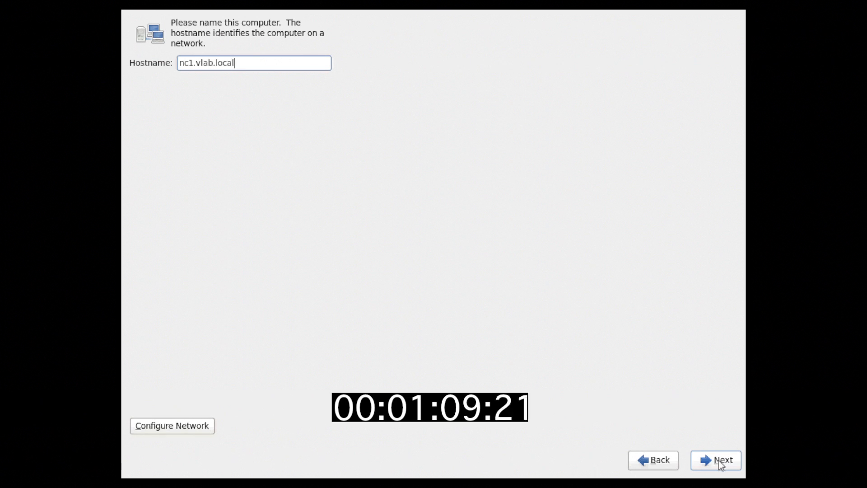
Edit the System eth0 connection and switch its IPv4 method to Manual.
left_click(172, 425)
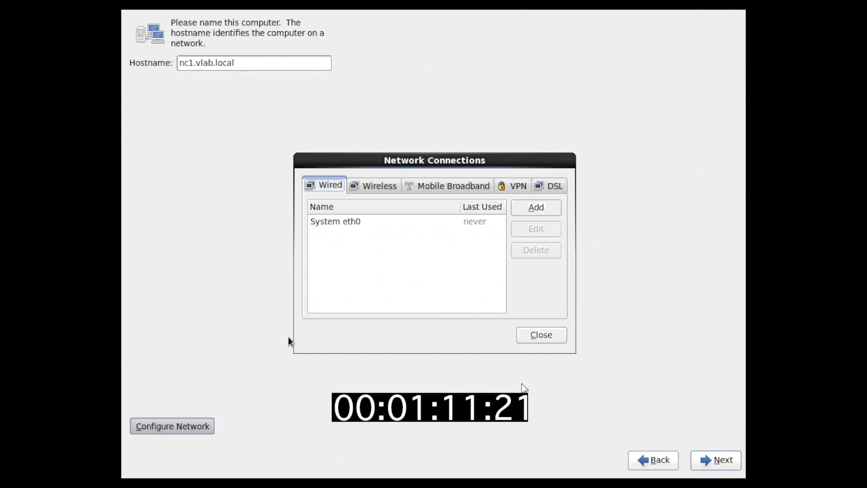
left_click(334, 221)
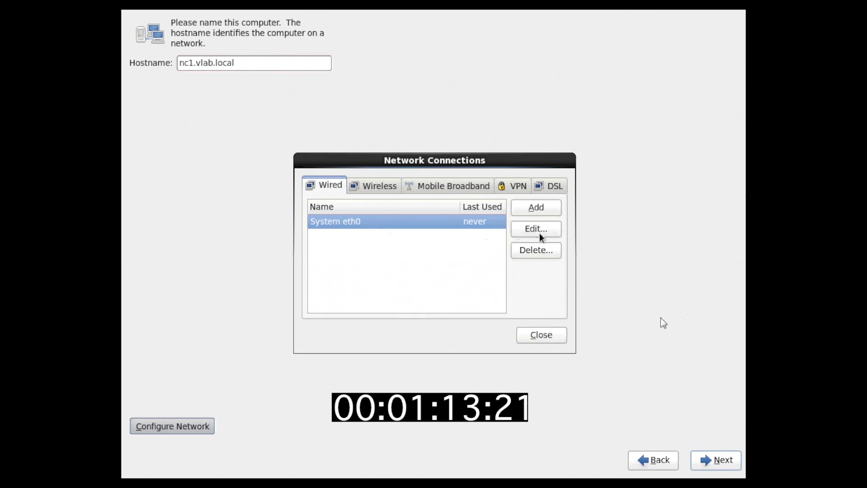
left_click(535, 229)
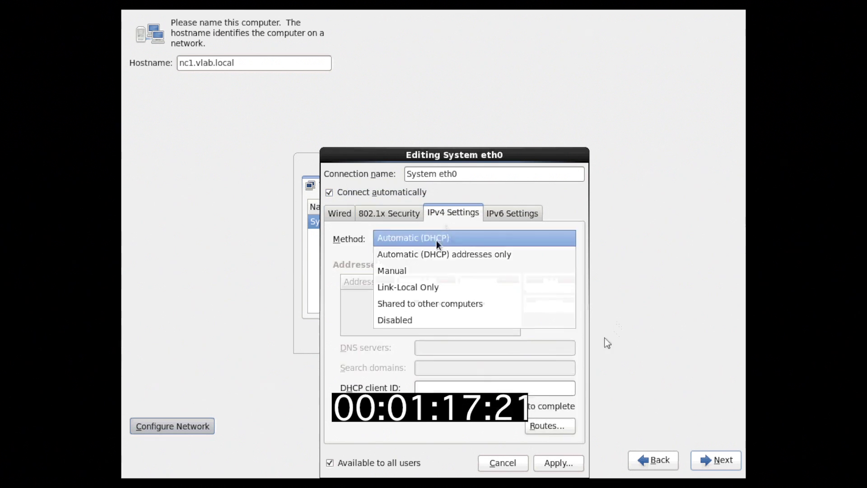
left_click(391, 270)
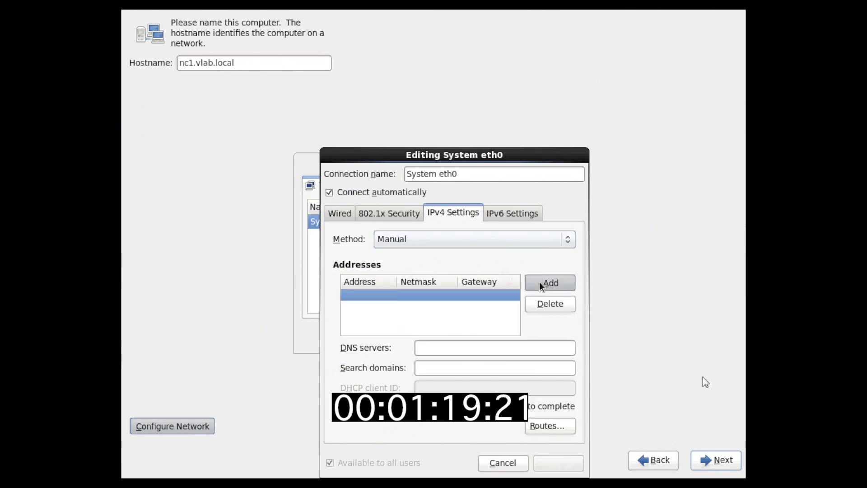
Enter address 192.168.211.11/24, gateway 192.168.211.2, DNS 8.8.8.8 and 8.8.4.4, and apply.
type("192.168.211.11")
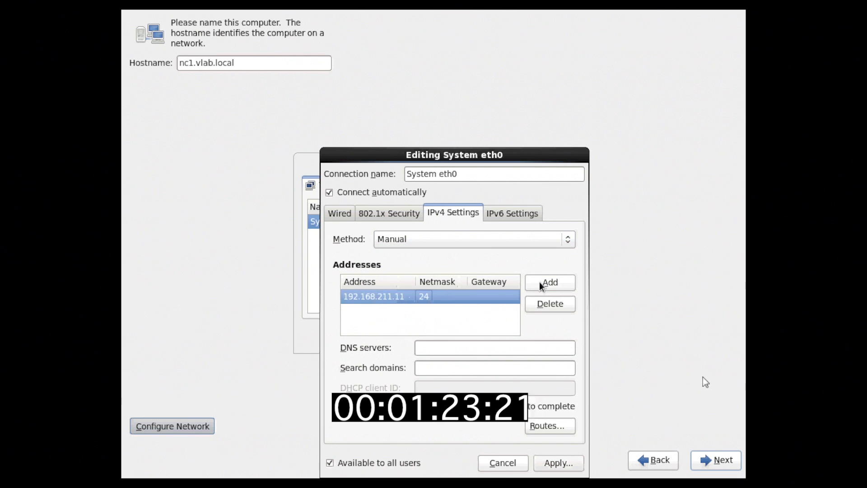
left_click(494, 297)
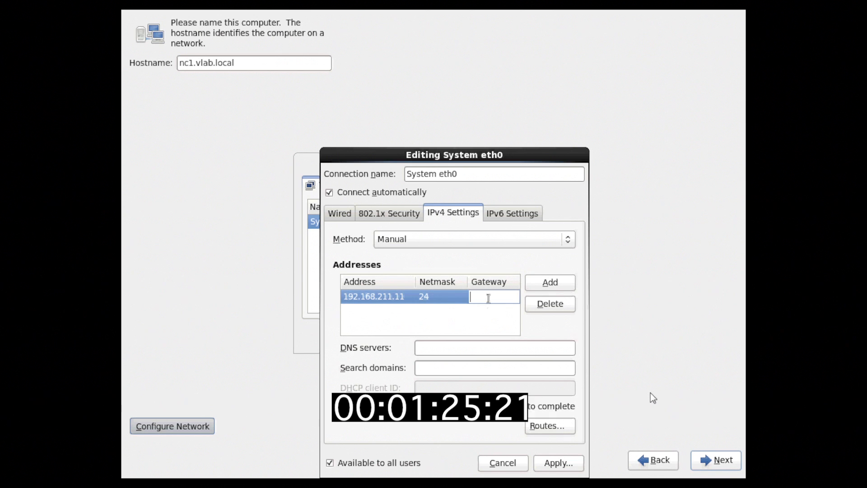
type("192.168.211.2")
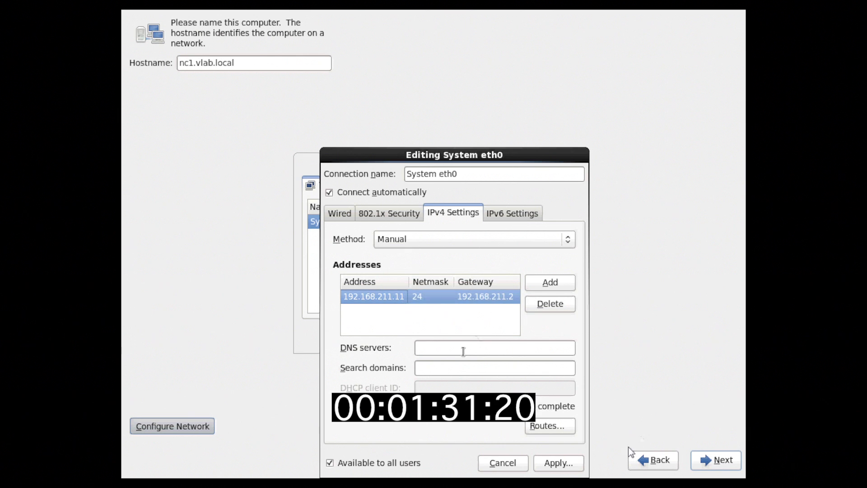
type("8.8.8.8,8.8.4.4")
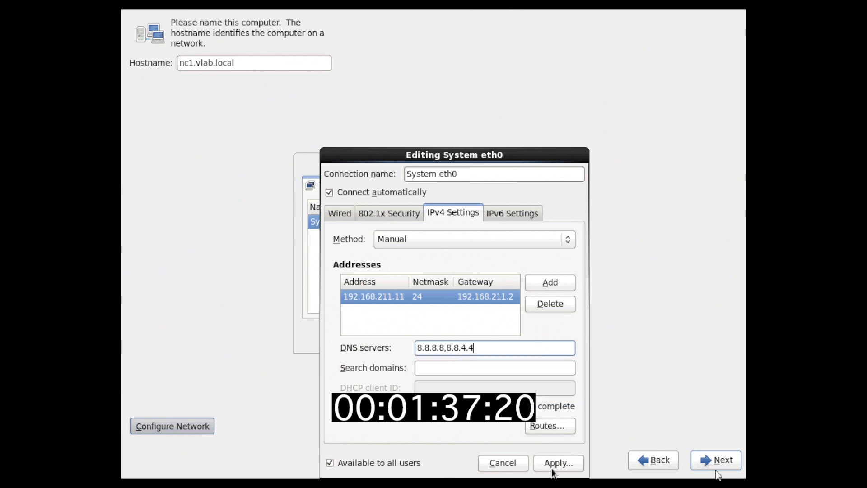
left_click(558, 463)
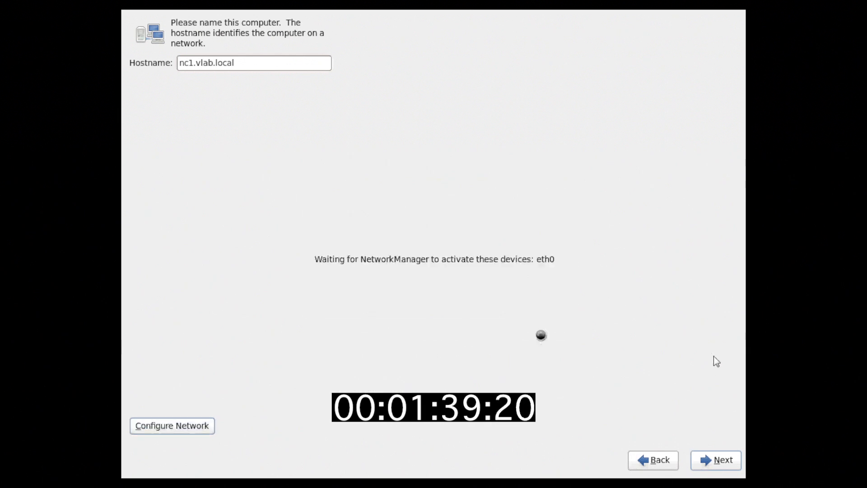
Accept America/Chicago and set the root password, choosing Use Anyway at the weak-password warning.
left_click(716, 460)
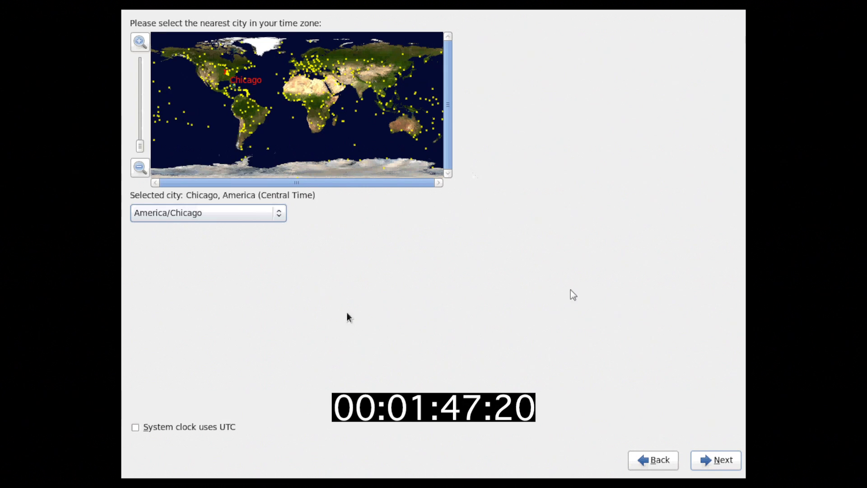
left_click(716, 459)
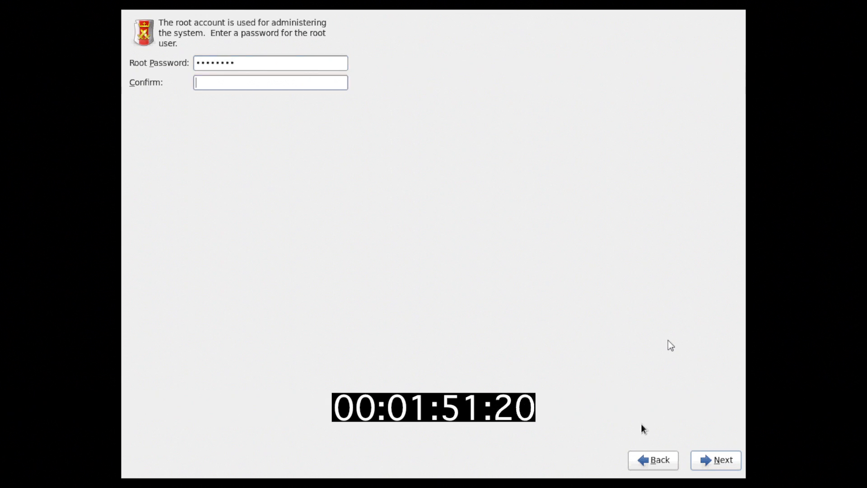
left_click(722, 460)
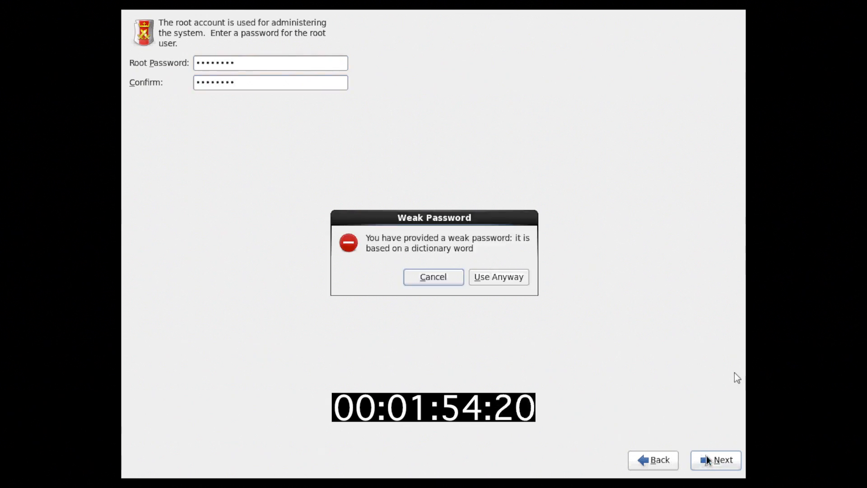
left_click(498, 277)
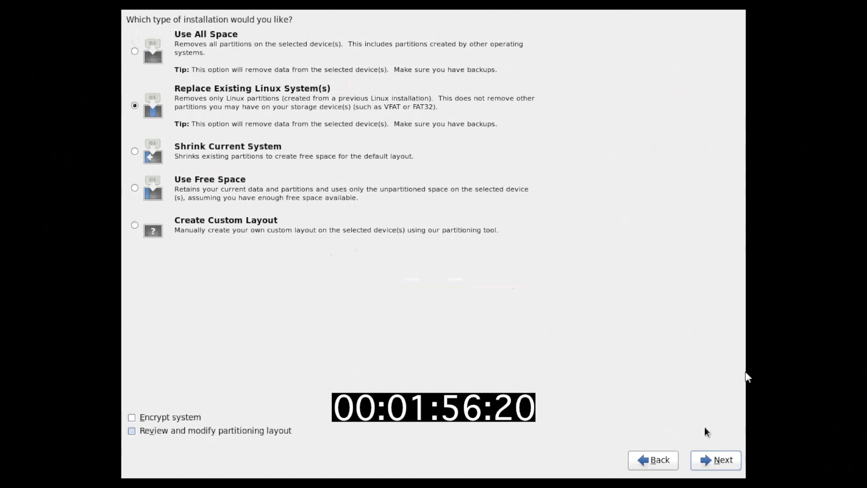
Proceed with the default installation type and let the install run to completion.
left_click(722, 460)
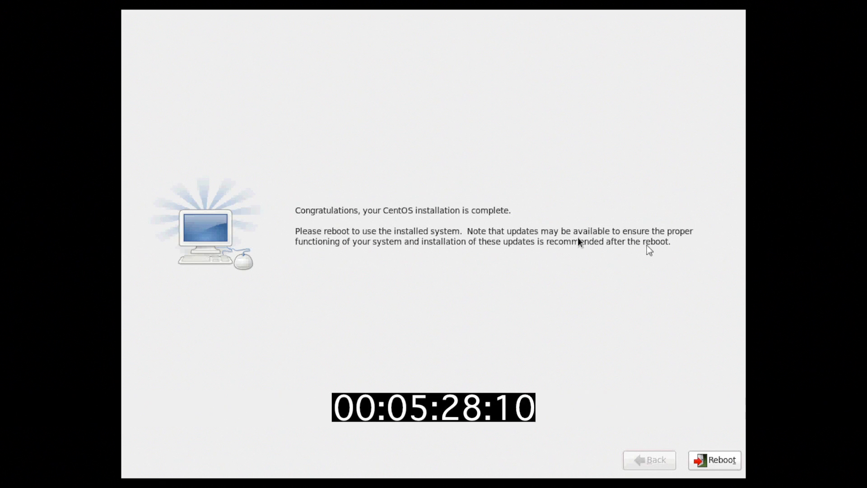
Reboot into the installed CentOS 6.3 system up to the nc1 login prompt.
left_click(713, 460)
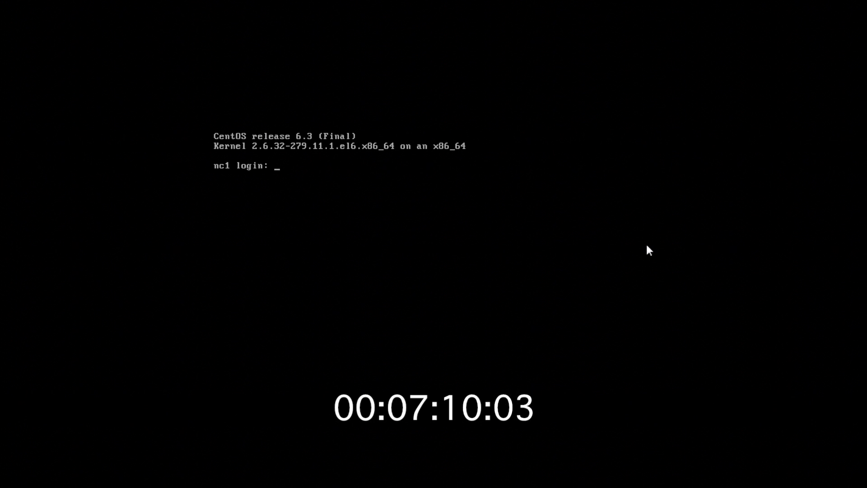
Log in as root and accept the default Yes to enable NTP clock synchronisation.
type("root")
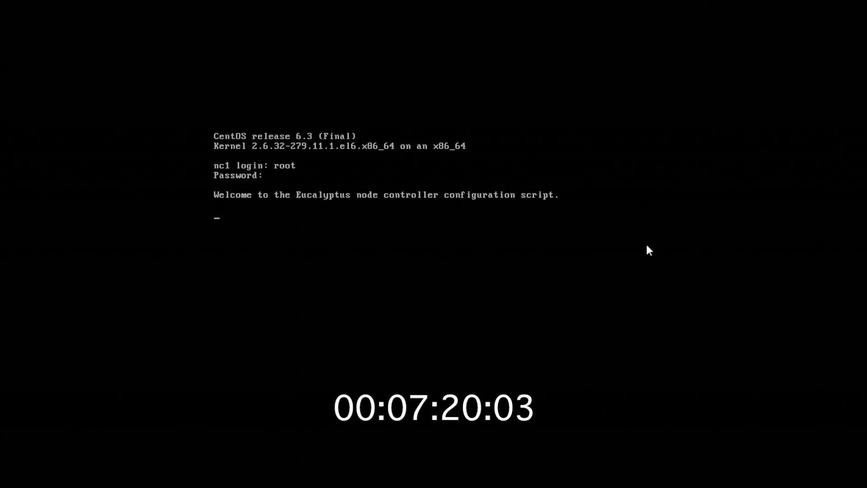
key("enter")
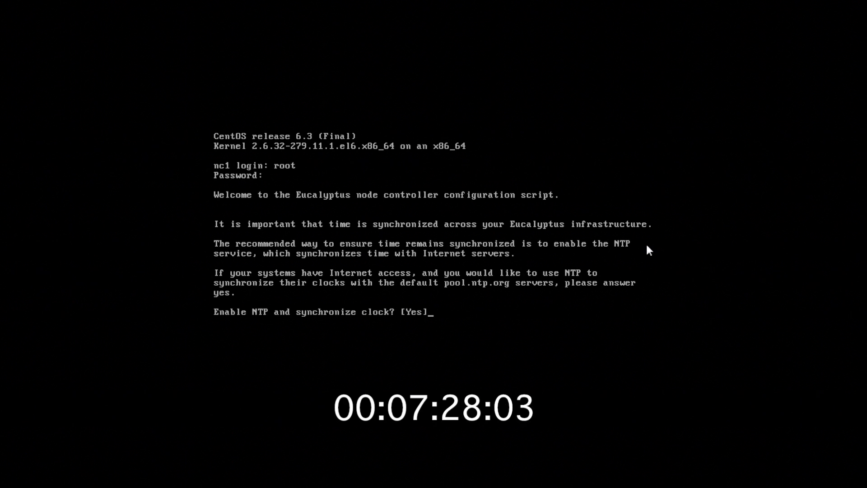
key("Return")
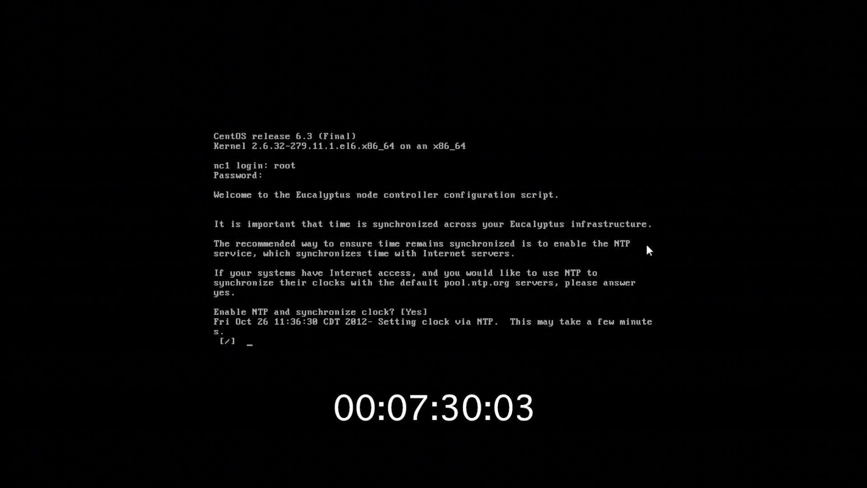